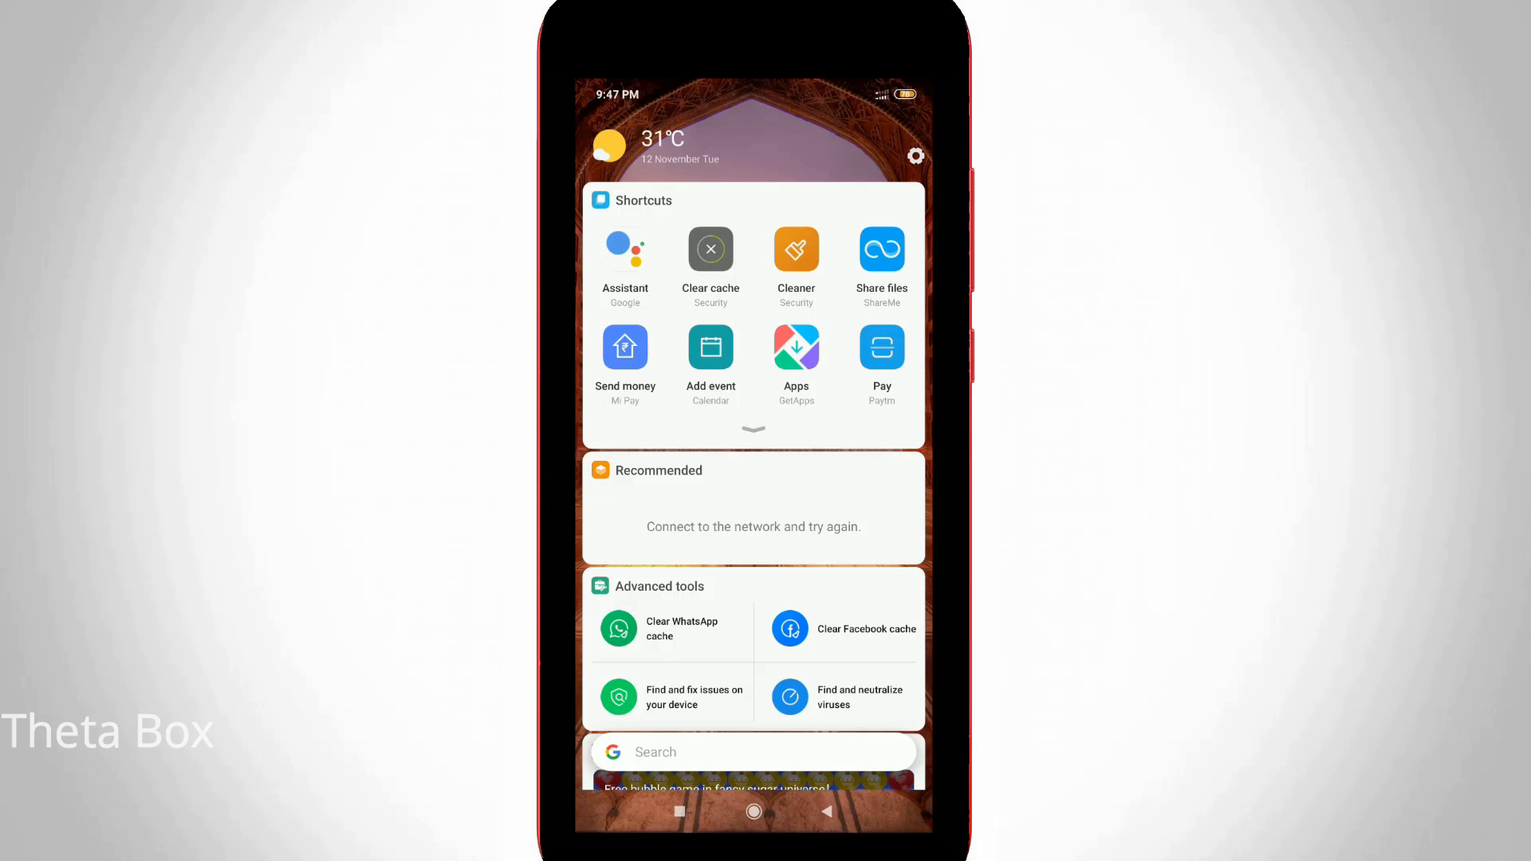
- Swipe away from the App vault panel back to the main home screen app grid
scroll("down", 3)
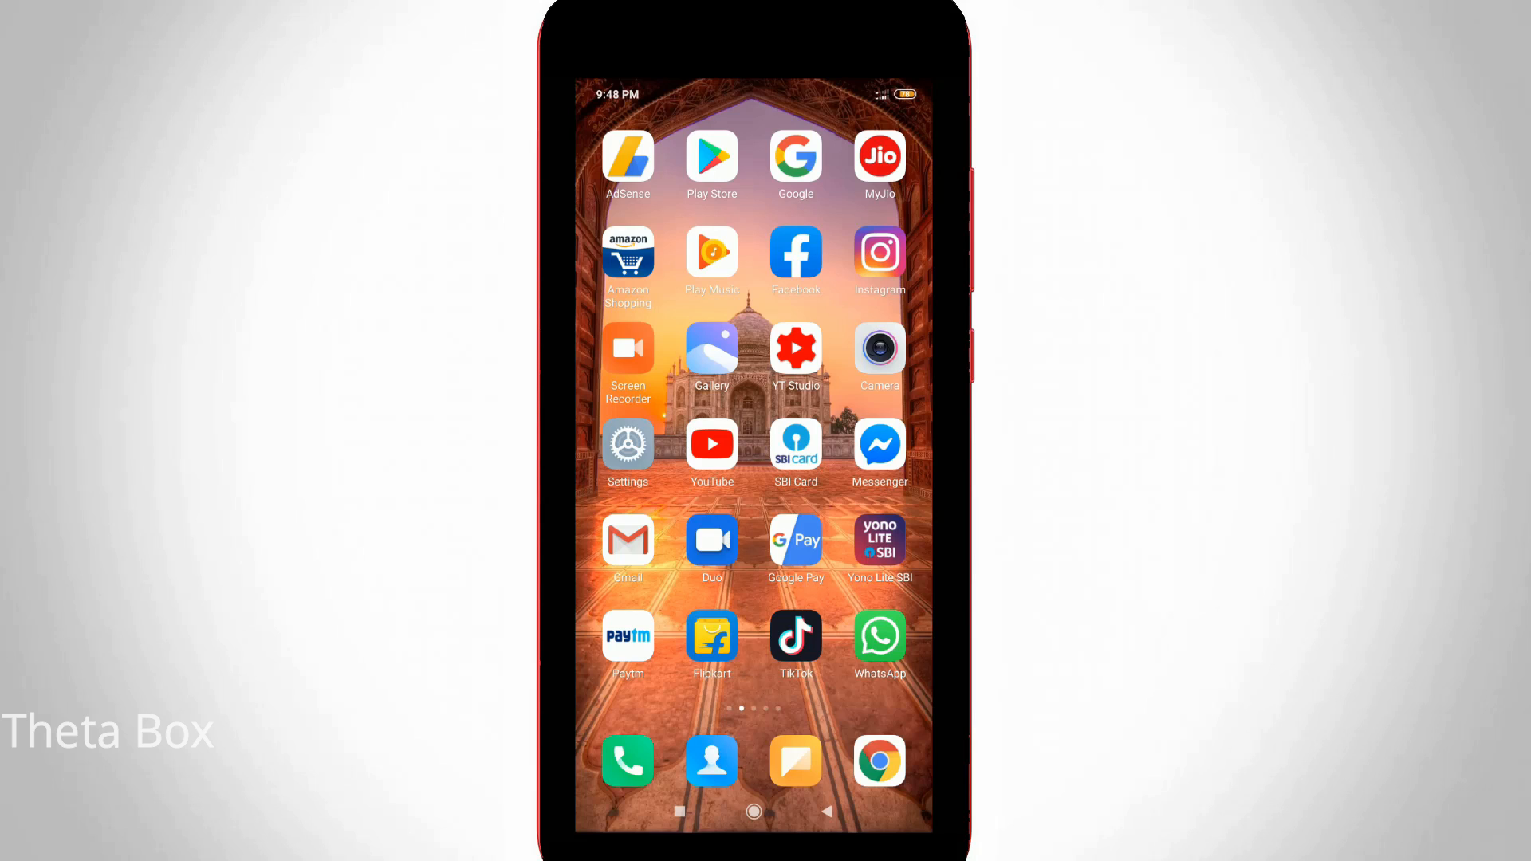
- Launch Settings from the home screen and scroll to the Home screen entry
left_click(627, 444)
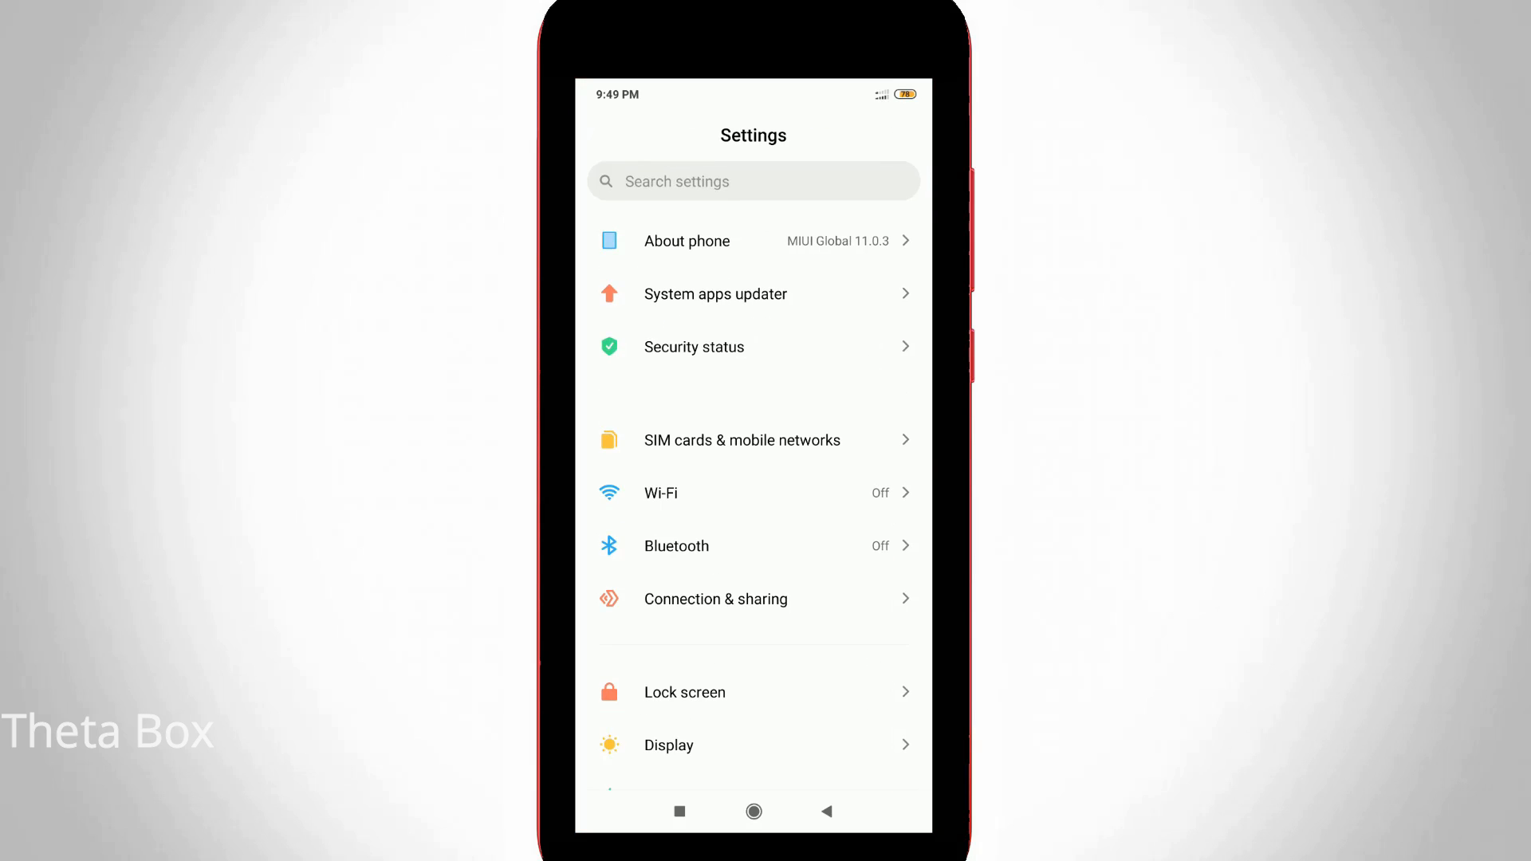
scroll("down", 3)
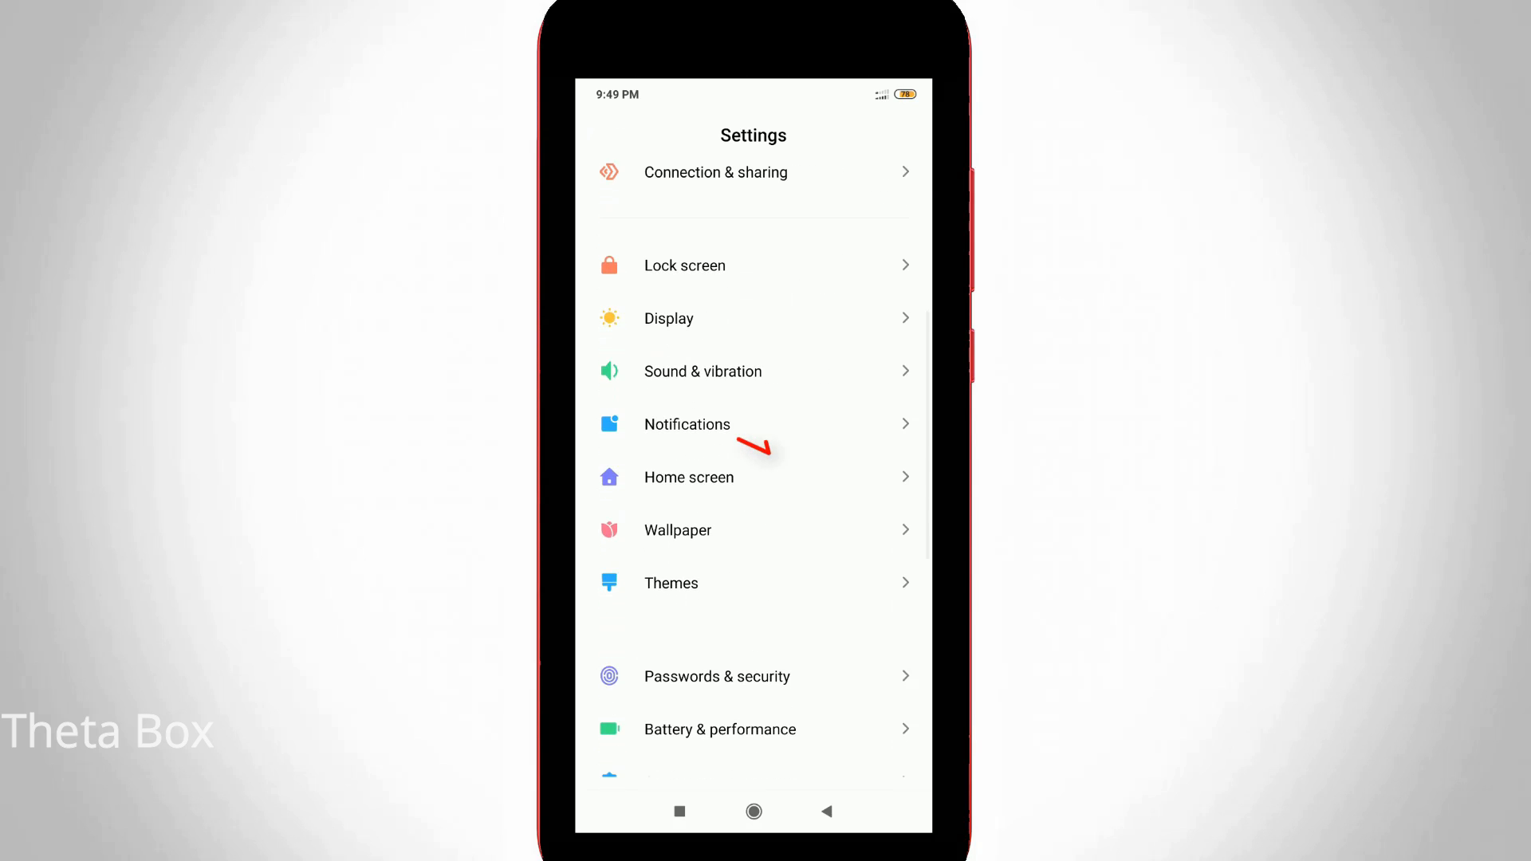
scroll("up", 3)
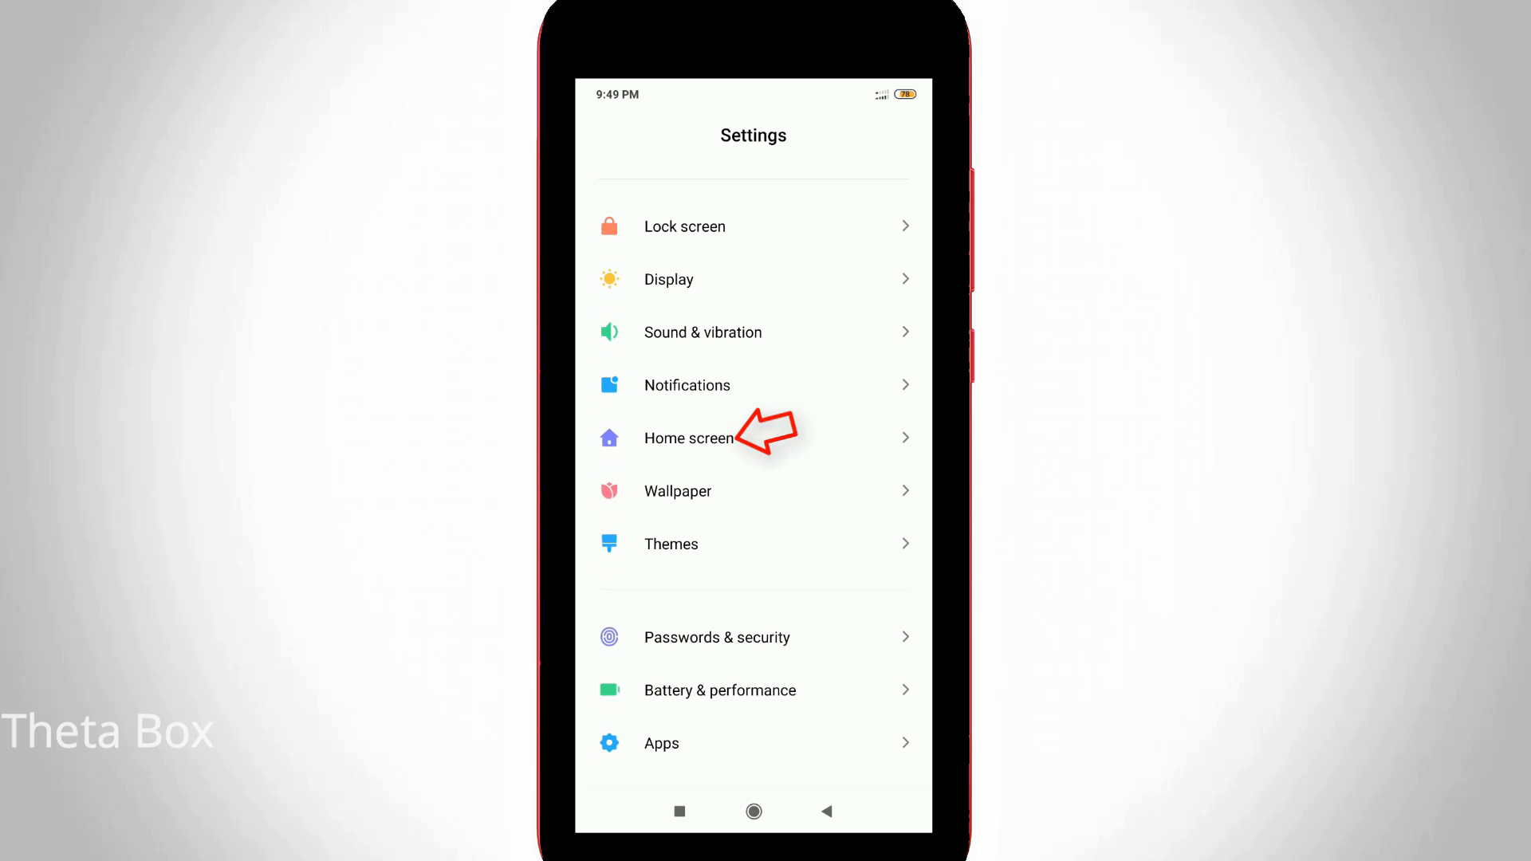
- In Home screen settings, switch App vault off and confirm Turn off
left_click(687, 437)
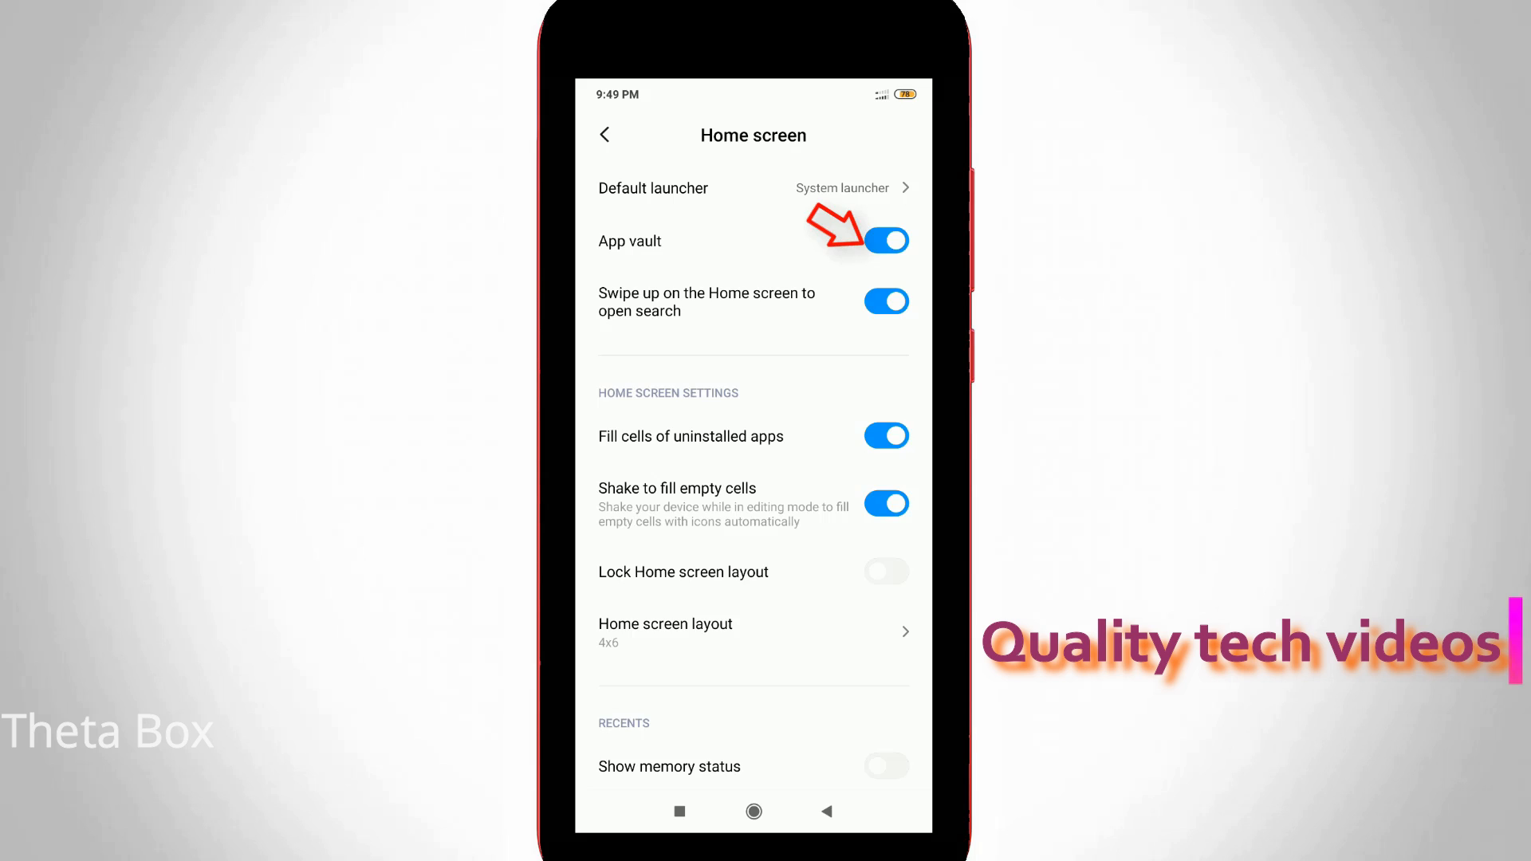
left_click(884, 240)
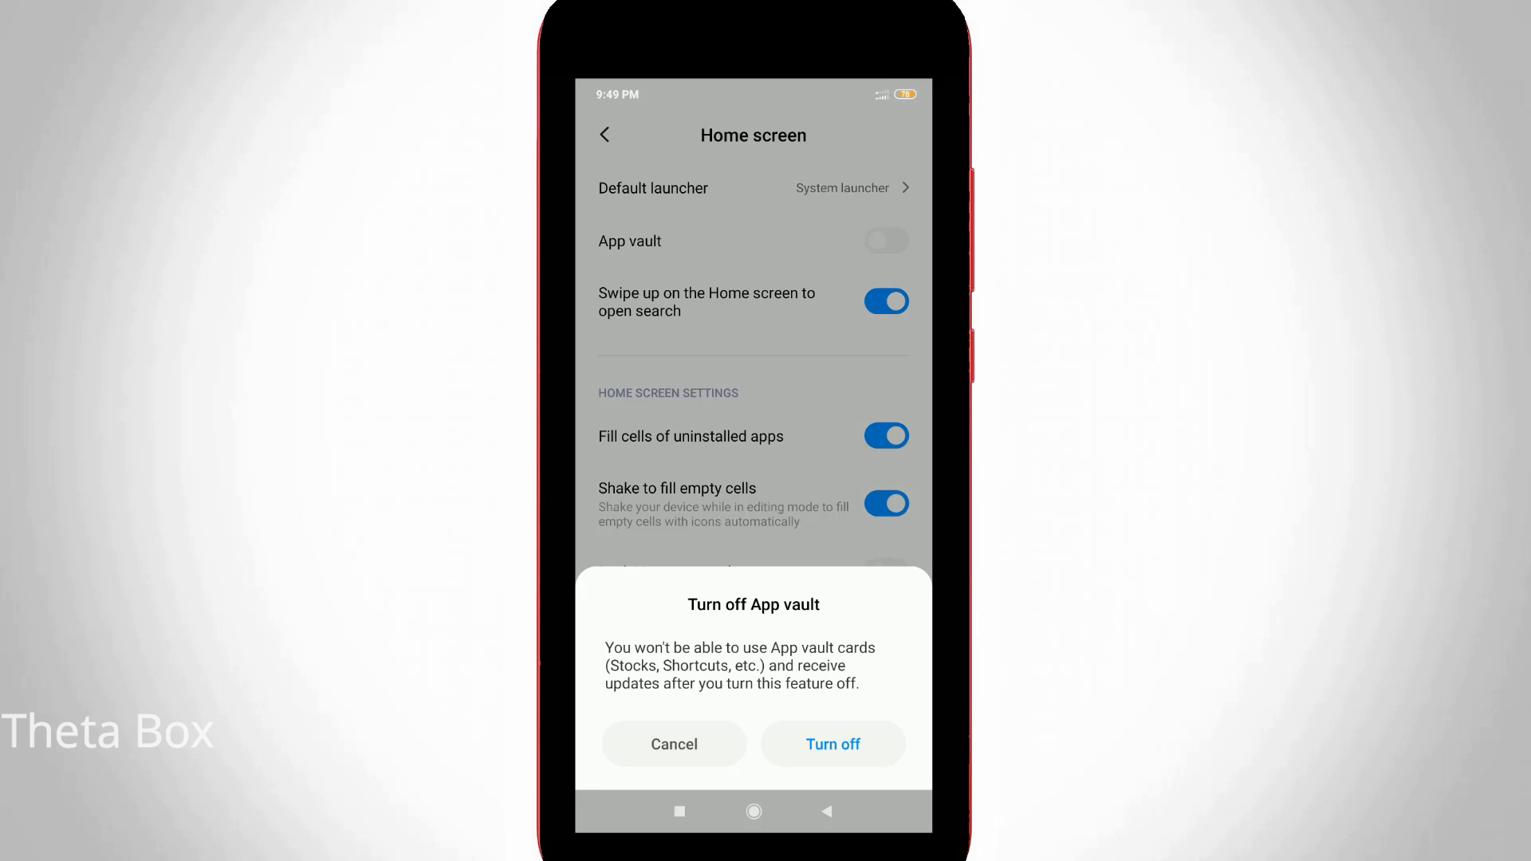
left_click(832, 744)
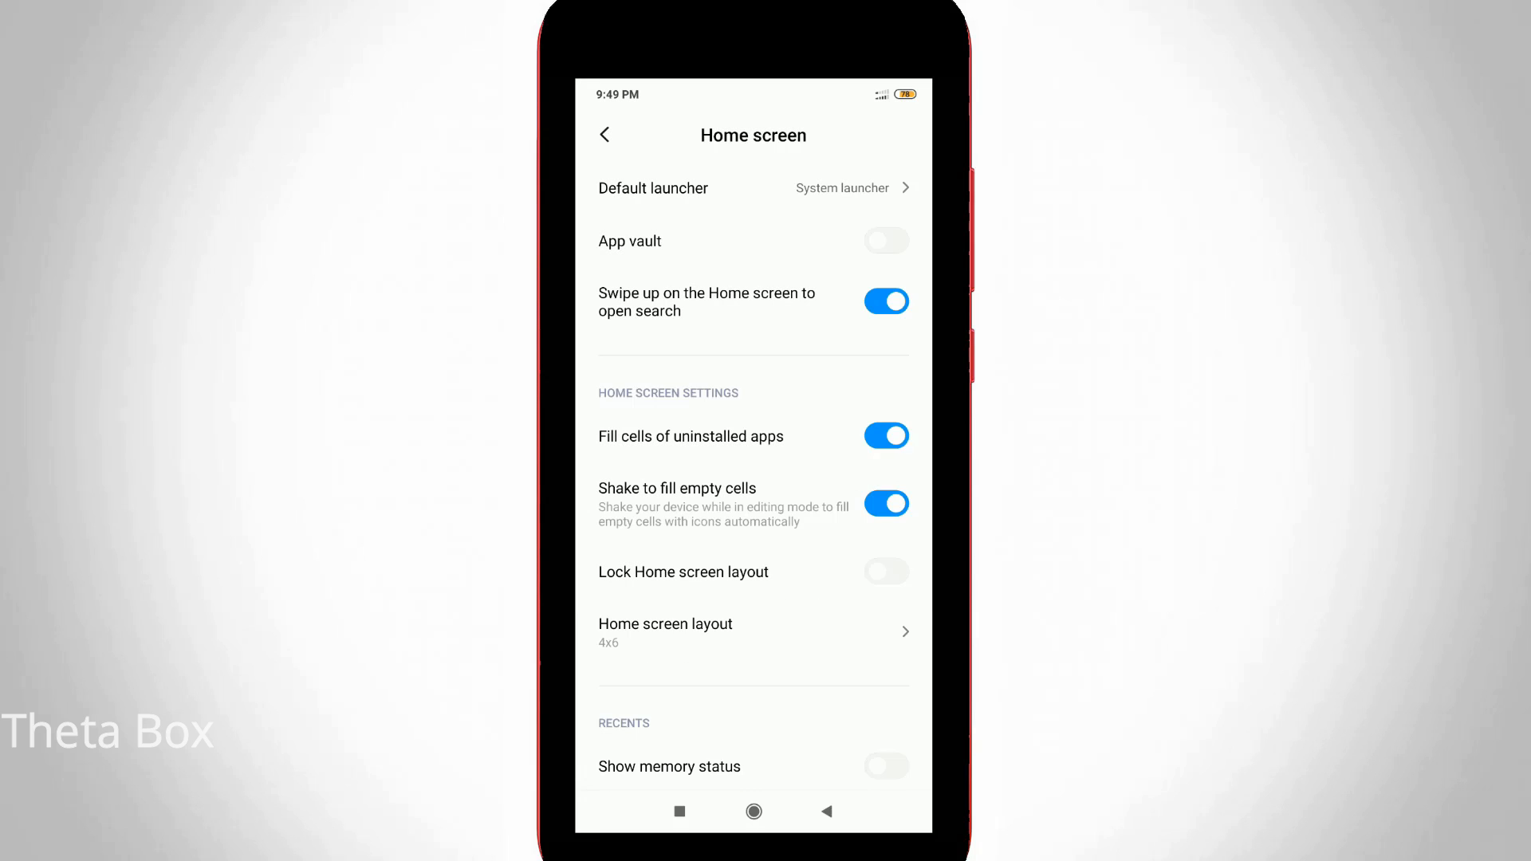